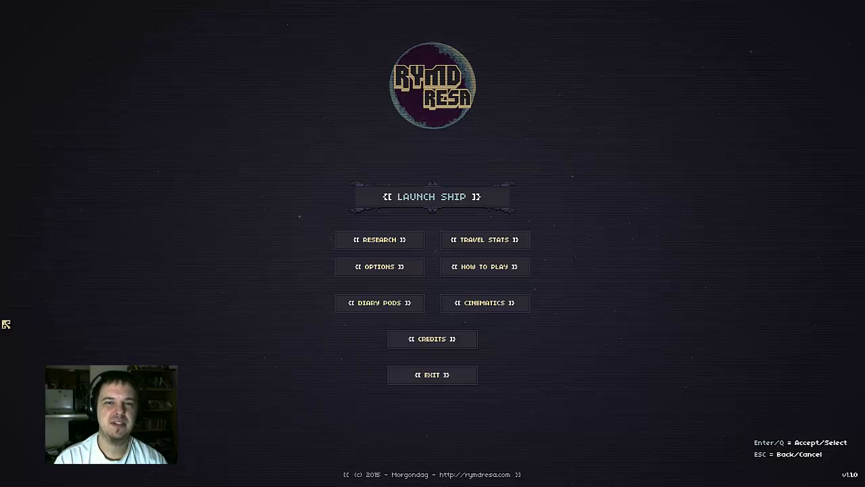
mouse_move(120, 240)
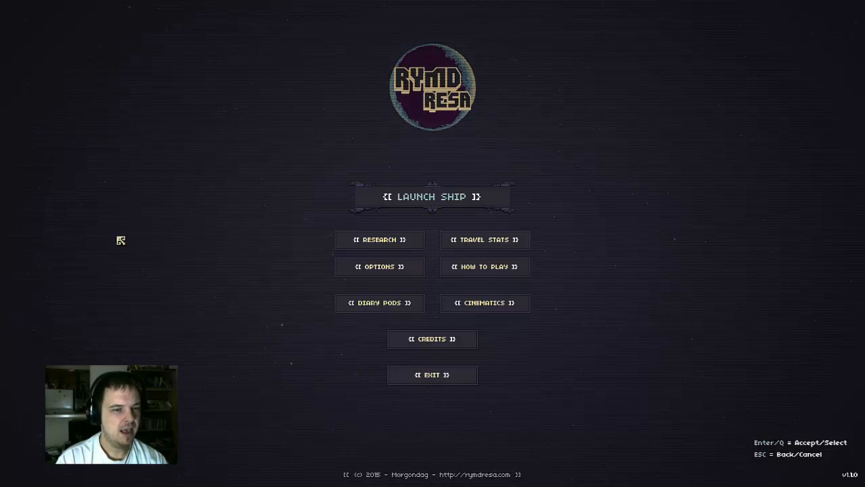
Browse Vanadis, Ithun Scout and Lokasenna in ship selection and settle on the 12,500-cost Vanadis
click(433, 196)
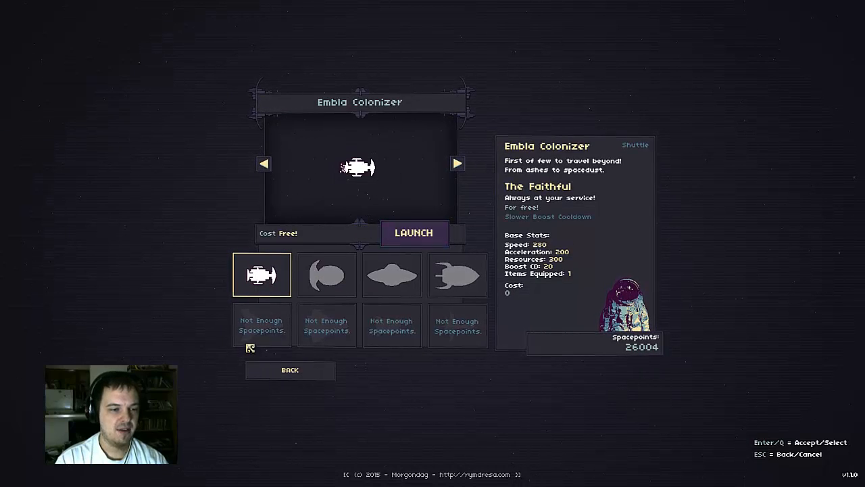
mouse_move(478, 333)
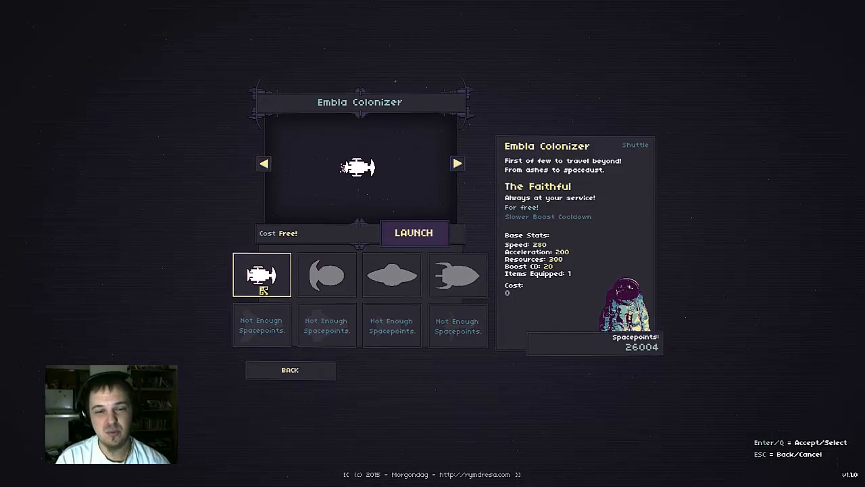
click(327, 274)
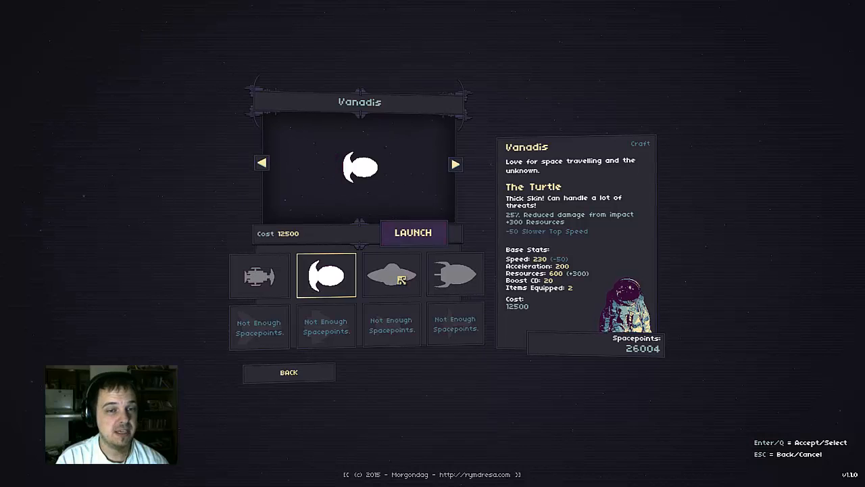
click(392, 276)
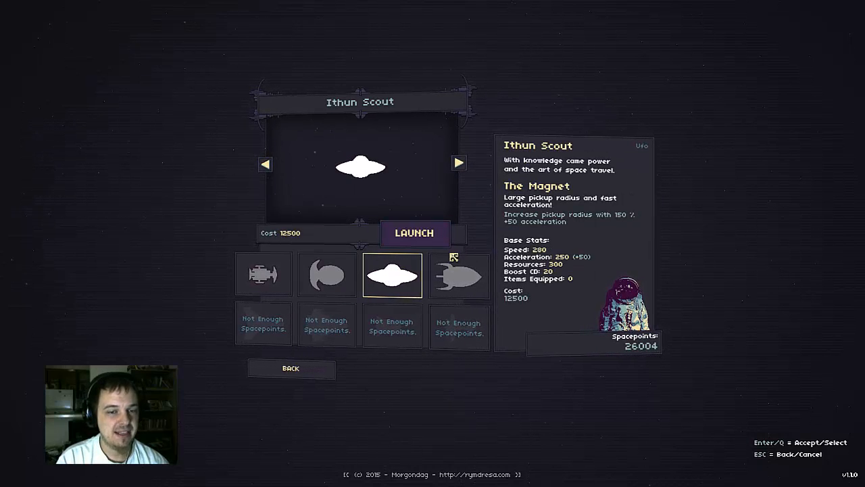
click(458, 274)
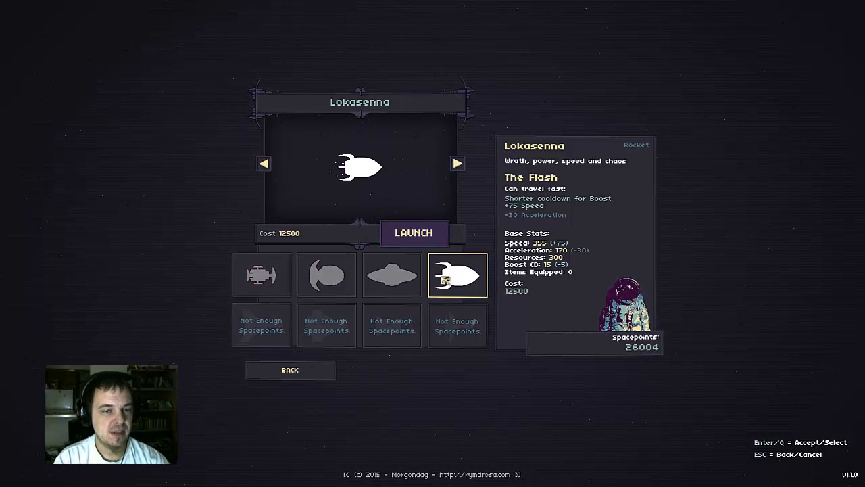
click(327, 274)
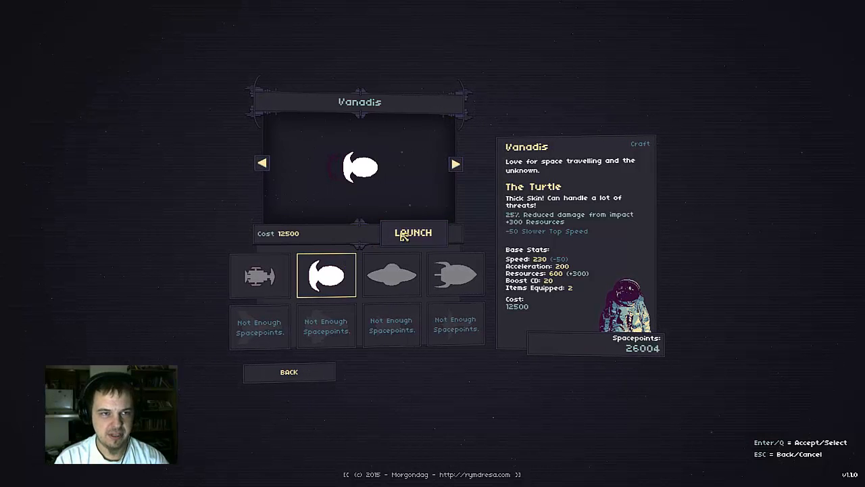
Launch the Vanadis into Chapter 2, A New Home, showing Level 1 of 9 with 40/500 materials
click(414, 233)
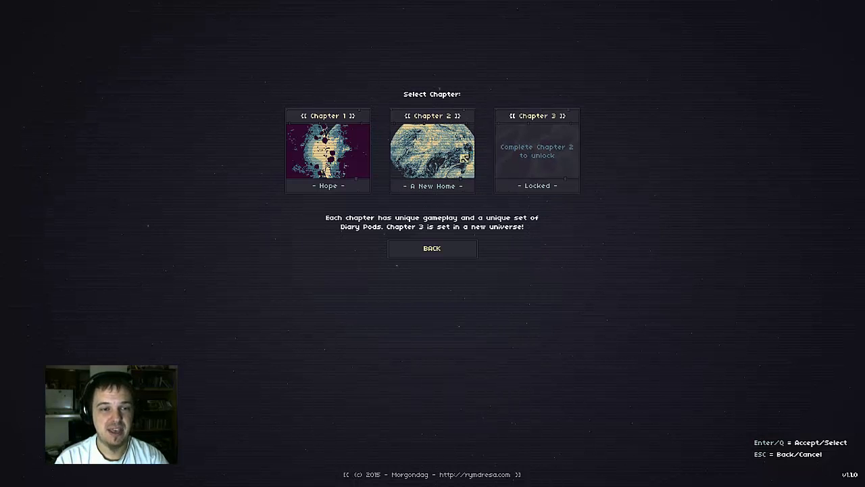
click(432, 150)
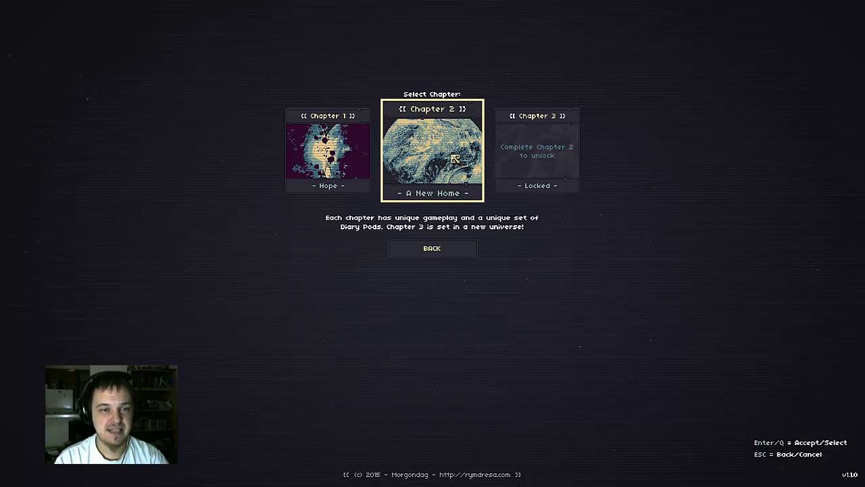
click(432, 150)
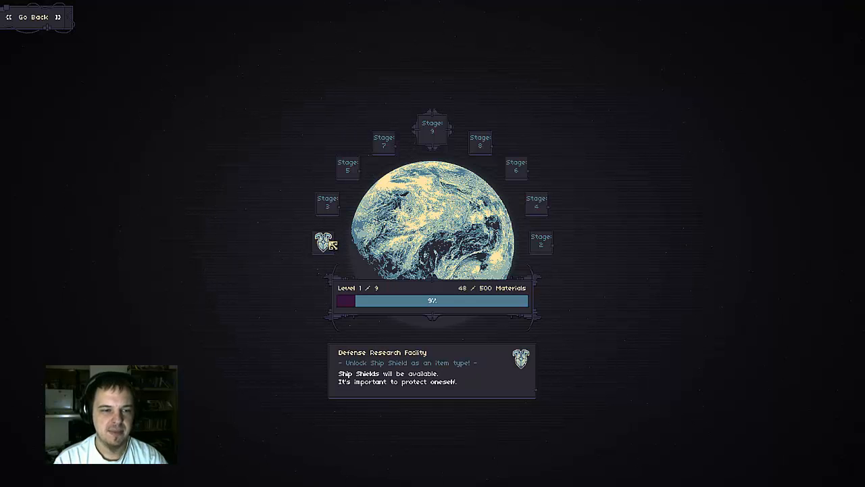
click(540, 241)
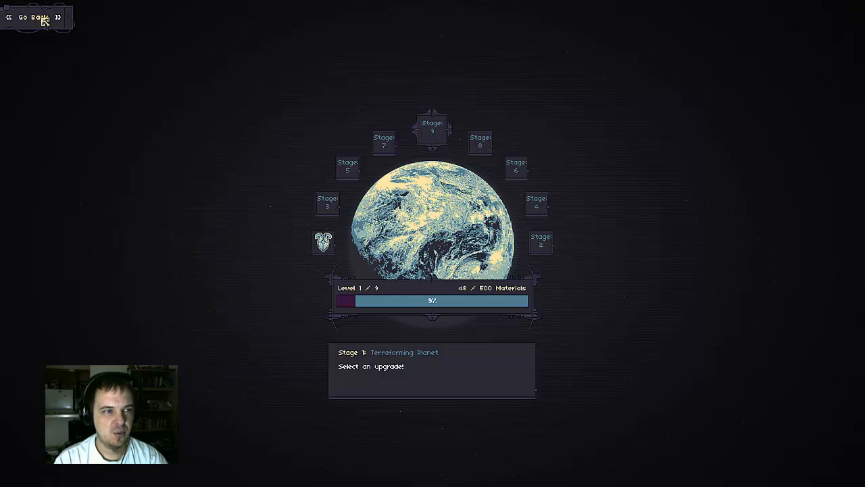
mouse_move(543, 254)
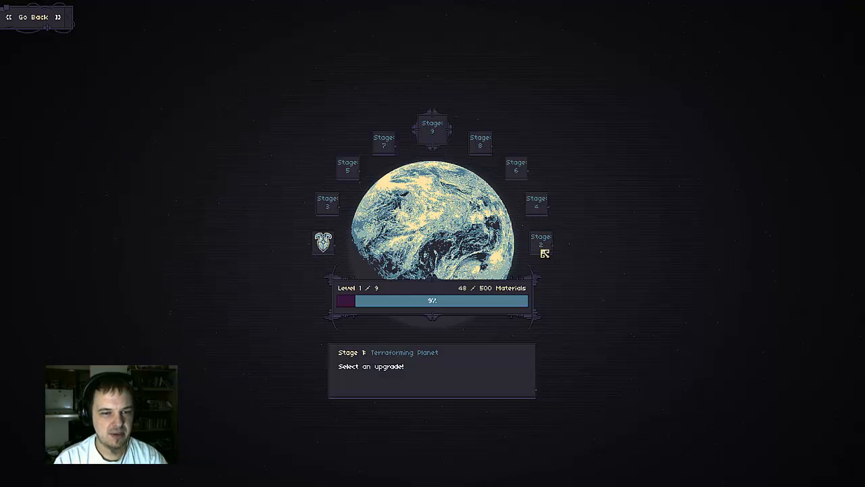
Fly from the planet stage out to Reliable Haven, reaching level 8 with the pilot stats screen showing 9 statpoints
click(35, 16)
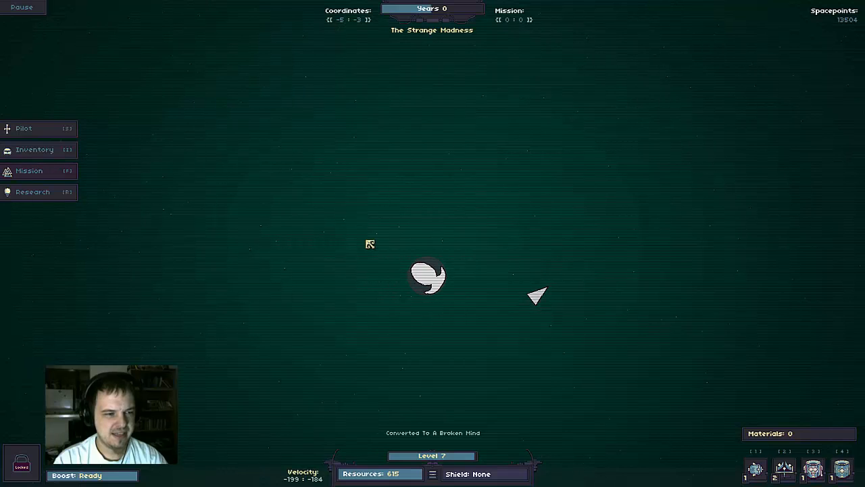
mouse_move(330, 262)
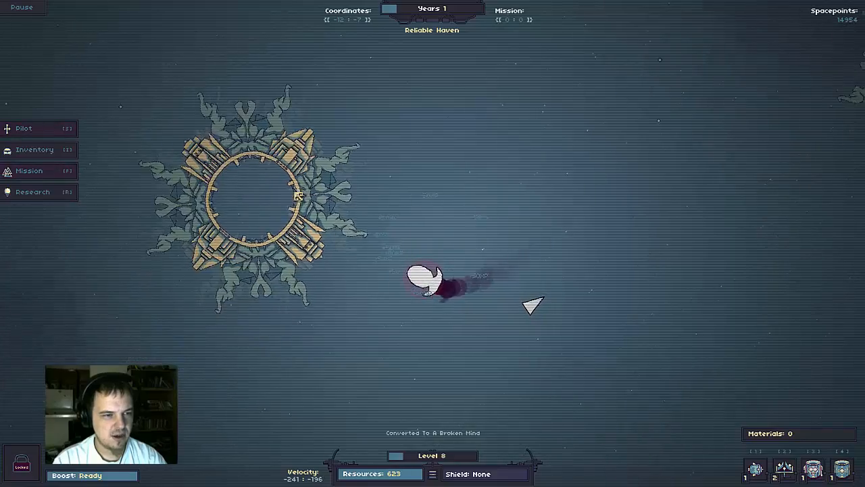
click(24, 128)
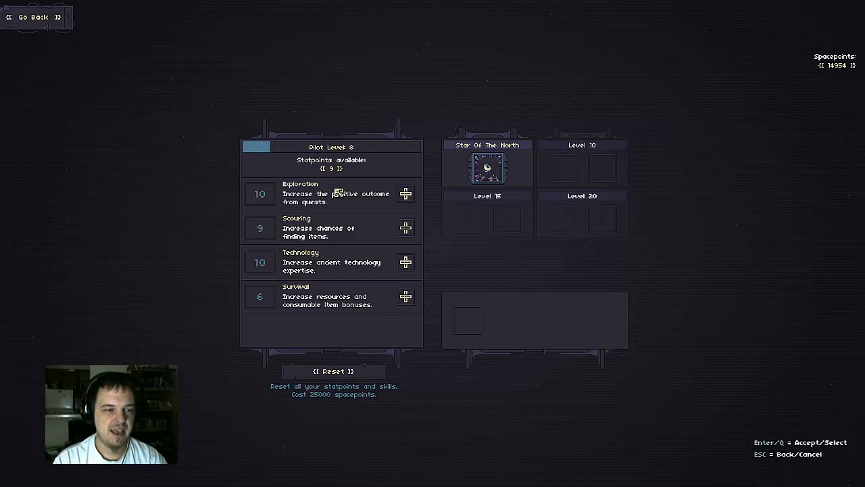
mouse_move(154, 177)
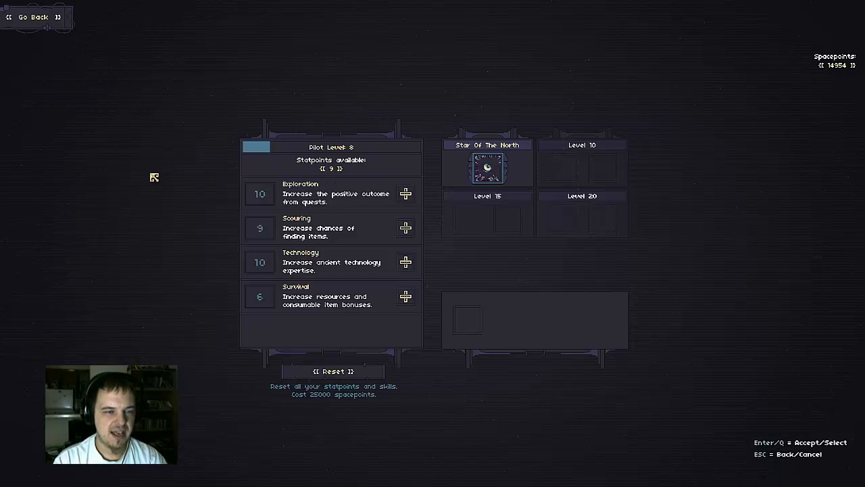
mouse_move(498, 173)
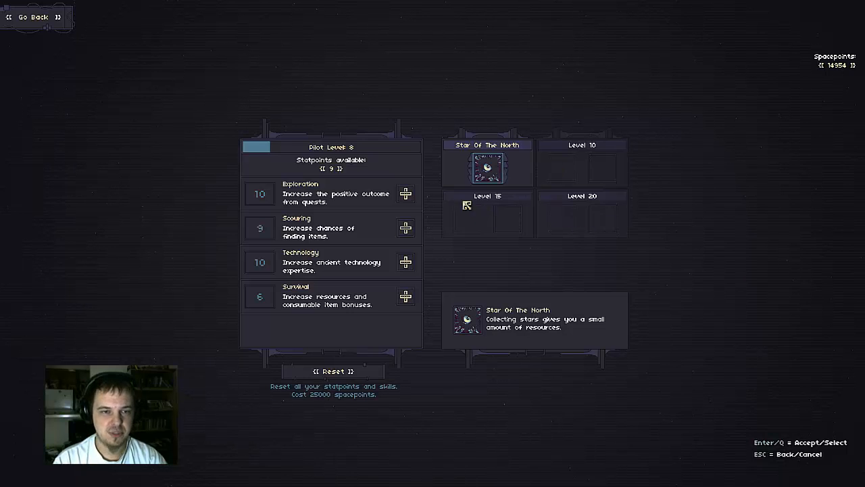
mouse_move(57, 189)
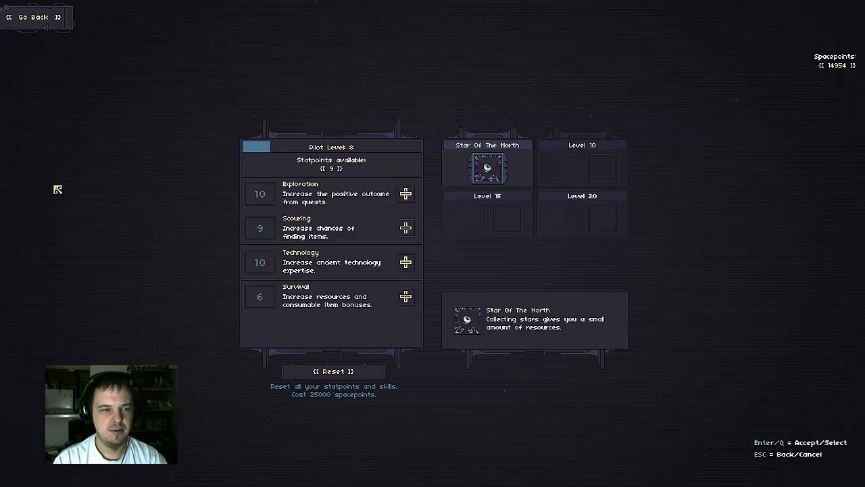
mouse_move(143, 215)
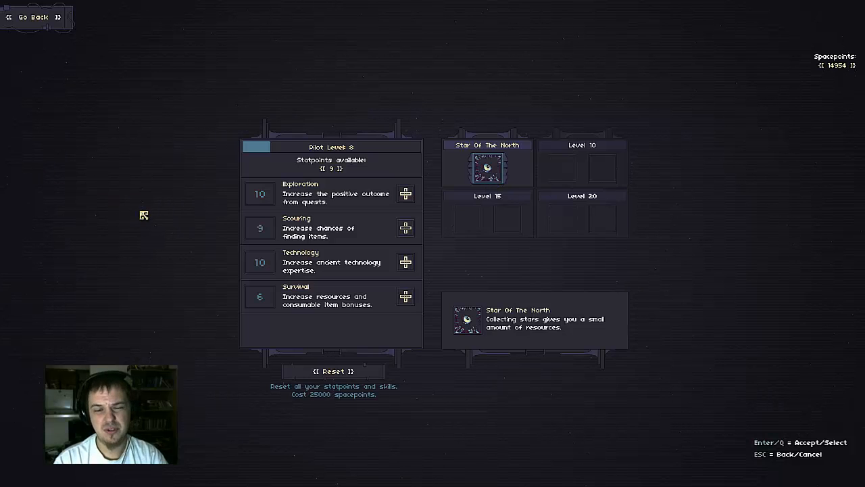
mouse_move(246, 199)
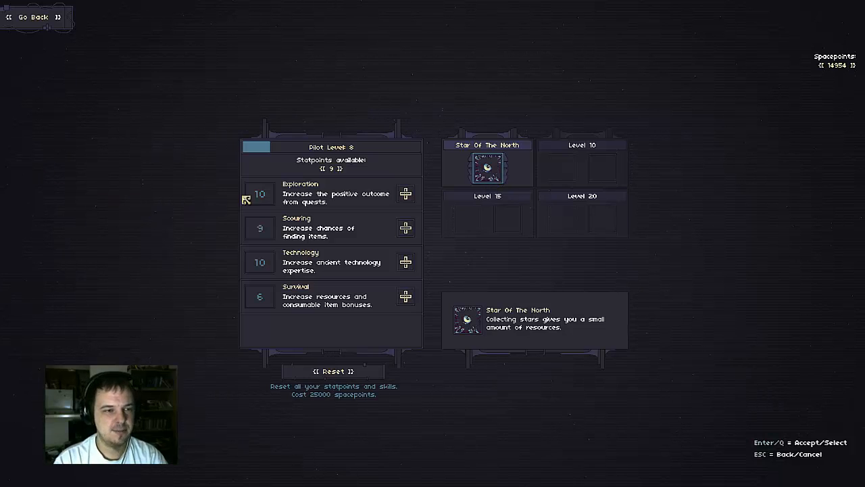
mouse_move(192, 246)
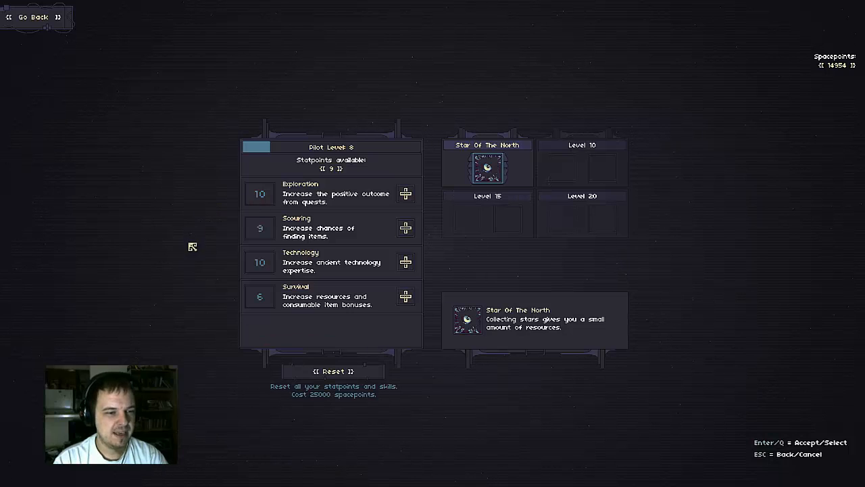
mouse_move(178, 348)
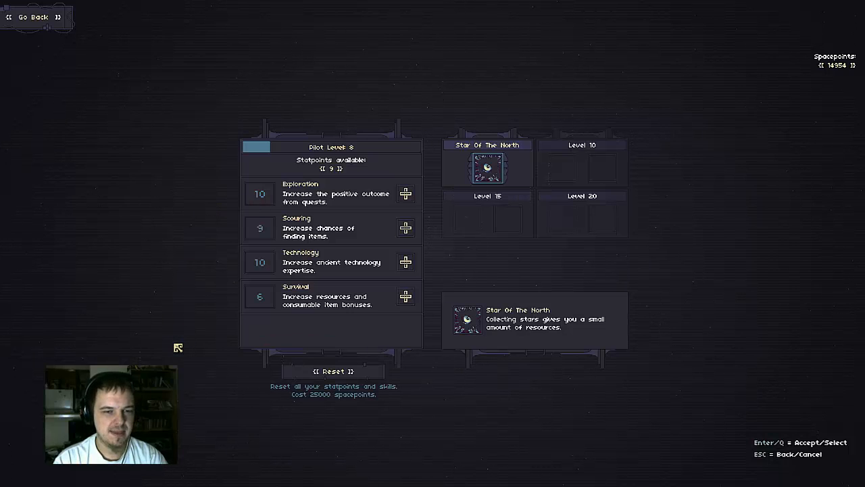
mouse_move(336, 268)
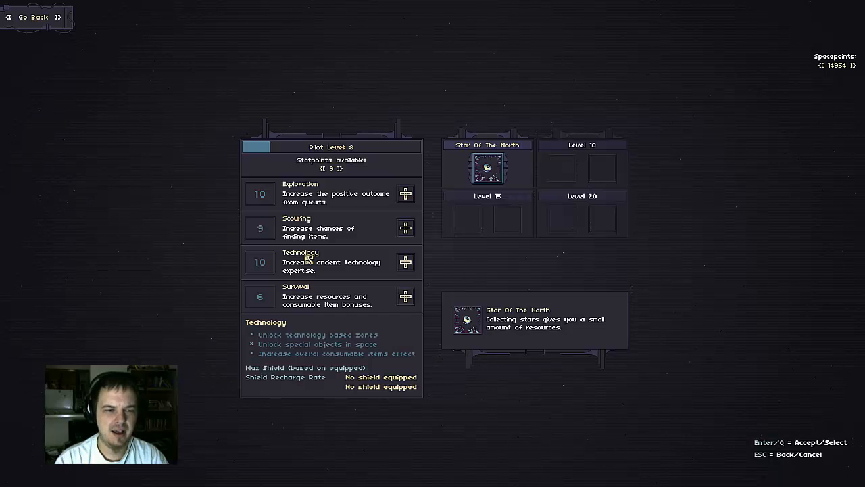
mouse_move(317, 300)
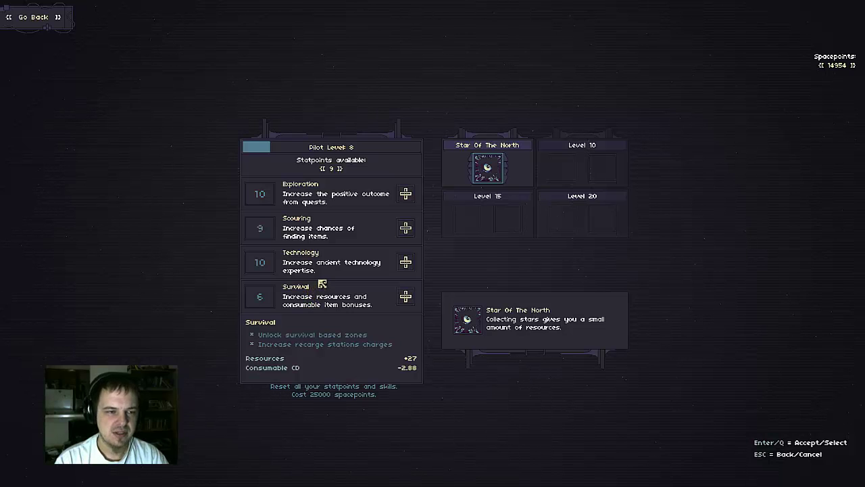
Spend the statpoints to reach Scouring 15, Exploration 11 and Survival 8, then resume flight
click(406, 227)
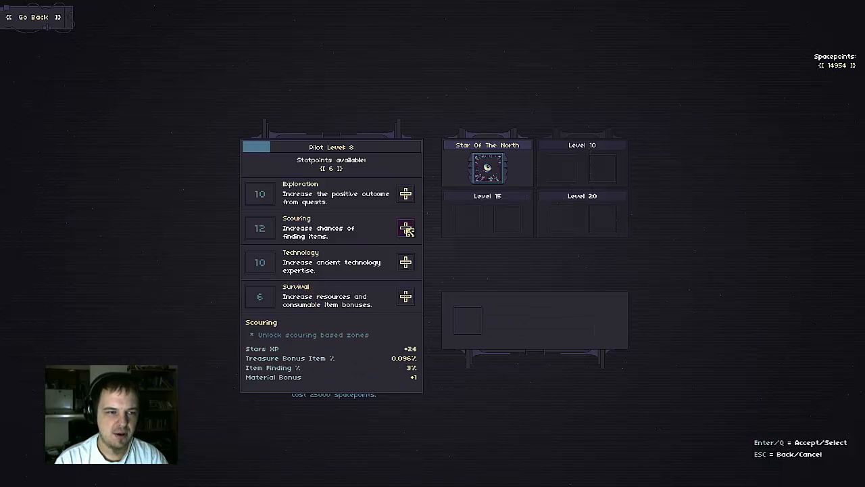
click(405, 228)
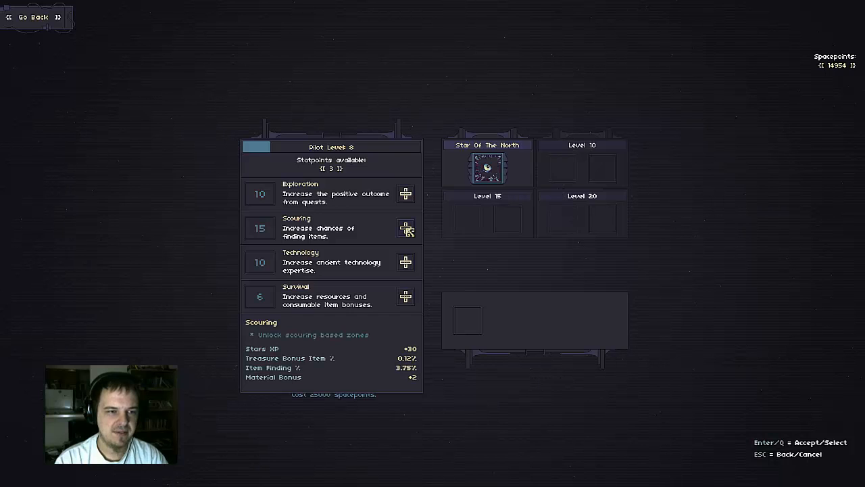
click(406, 193)
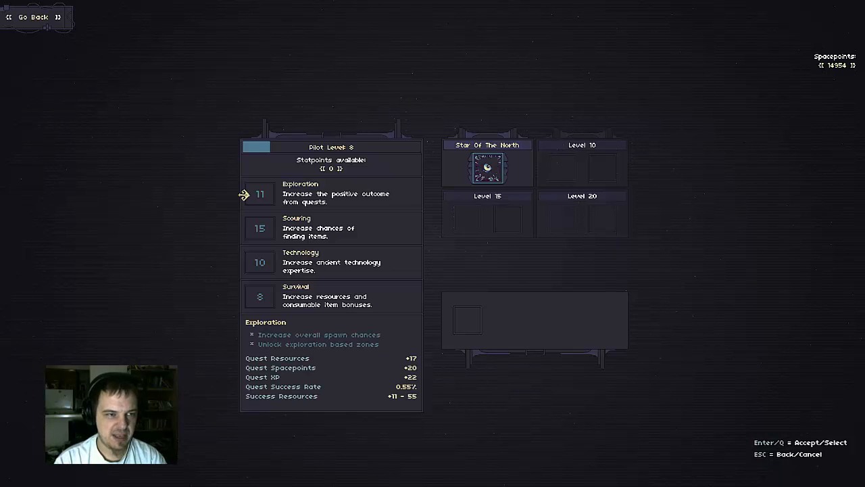
mouse_move(602, 435)
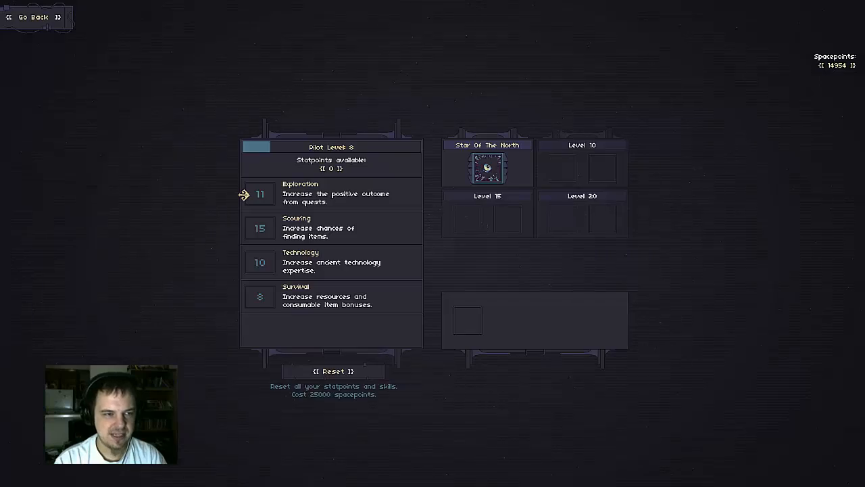
click(29, 16)
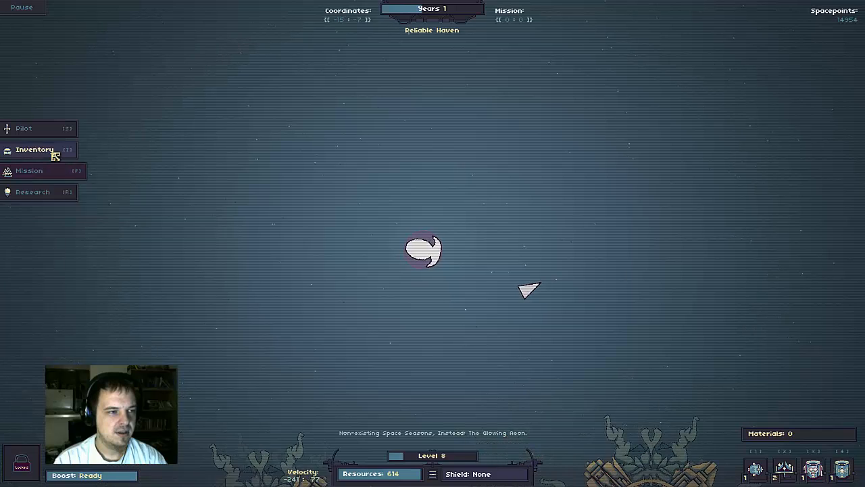
Leave the pilot screen, landing on the ship inventory with the Phase Cloak details shown
click(35, 149)
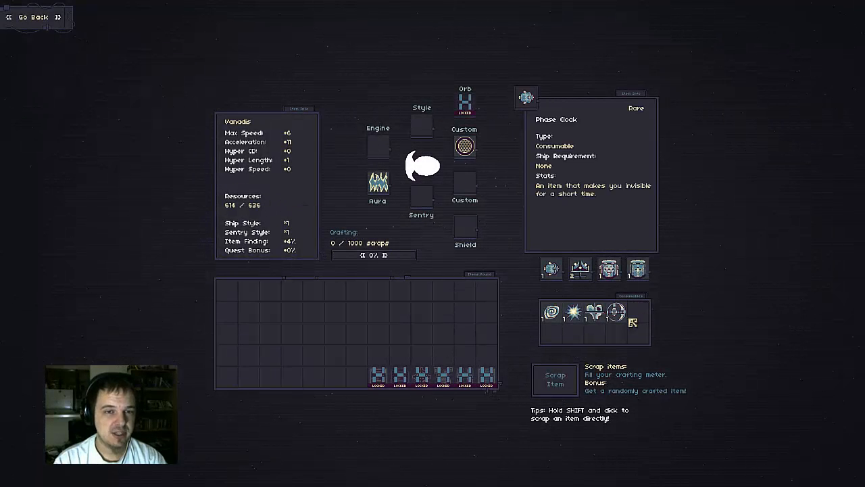
Inspect the Phase Cloak, Massive Supplykit, transponder and Solid Style of Tablets items, then exit crafting
click(608, 269)
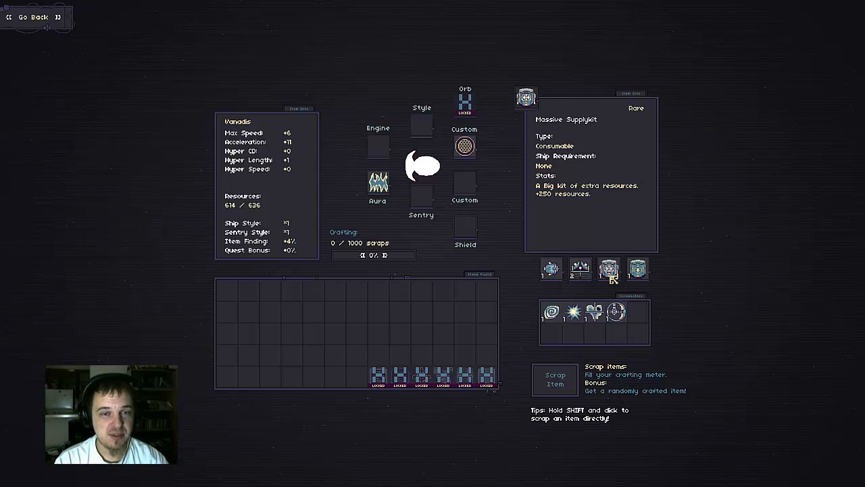
click(550, 268)
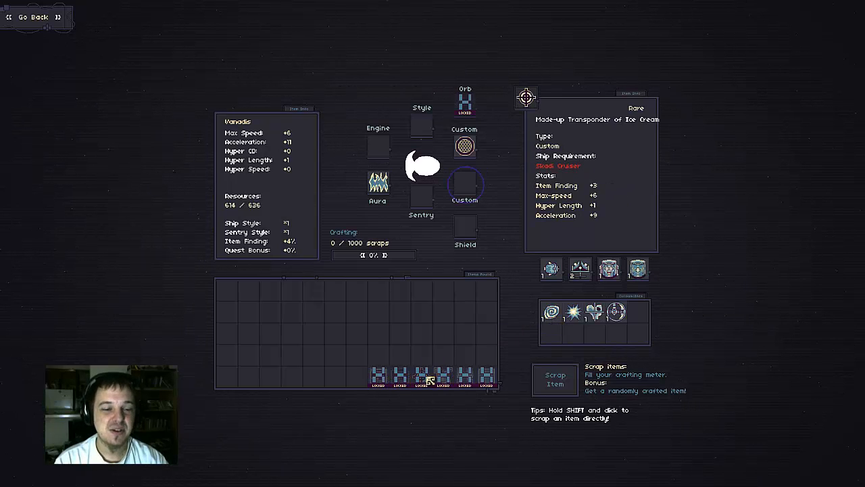
click(377, 184)
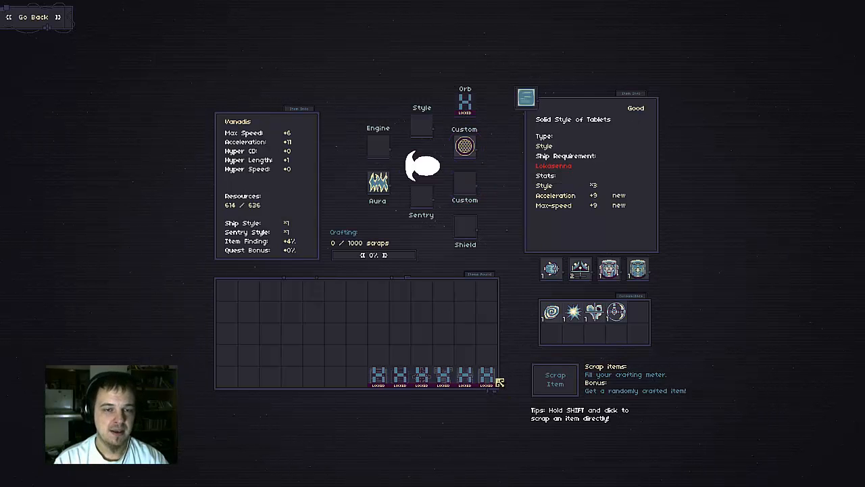
click(465, 182)
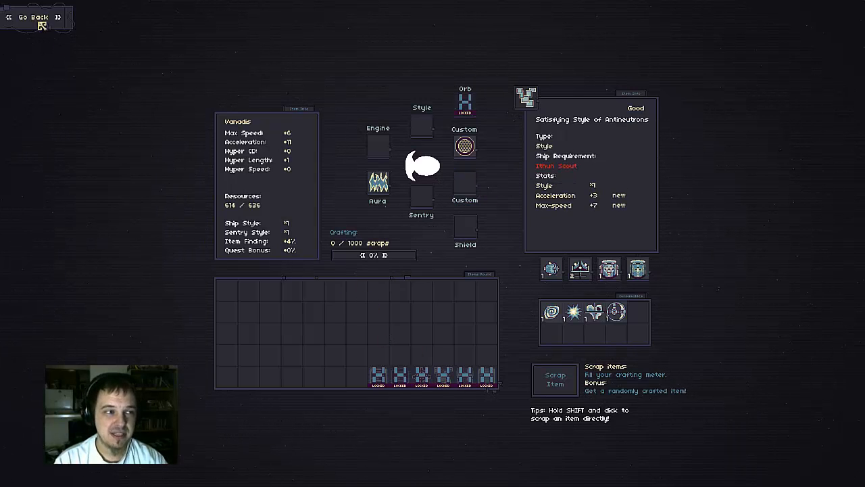
click(30, 16)
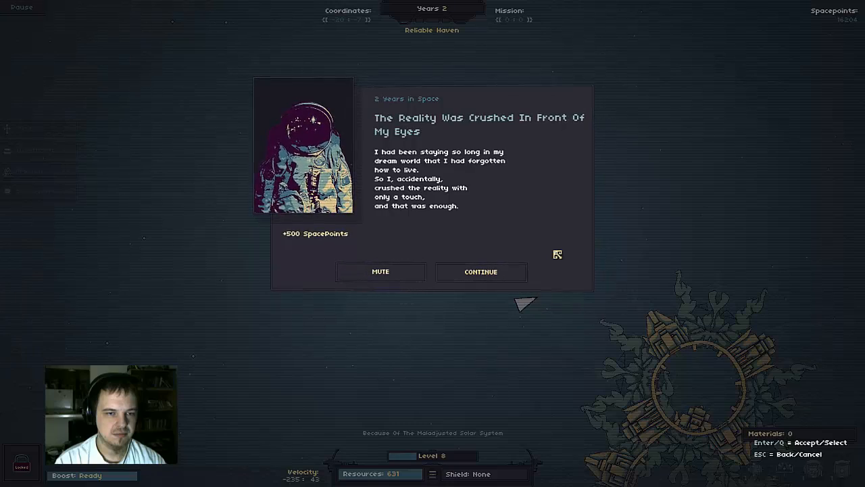
Continue past the 2 Years in Space story message and fly on to Year 11
click(481, 270)
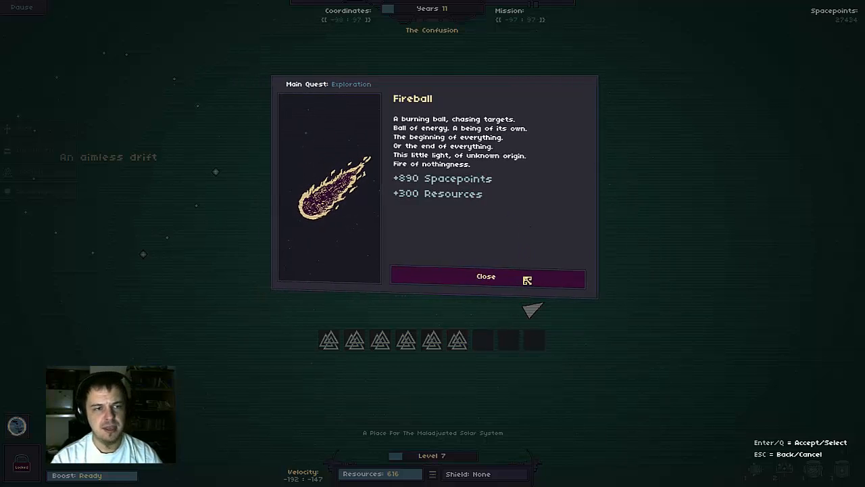
Close the Fireball quest report after collecting 890 SpacePoints and 300 Resources
click(486, 276)
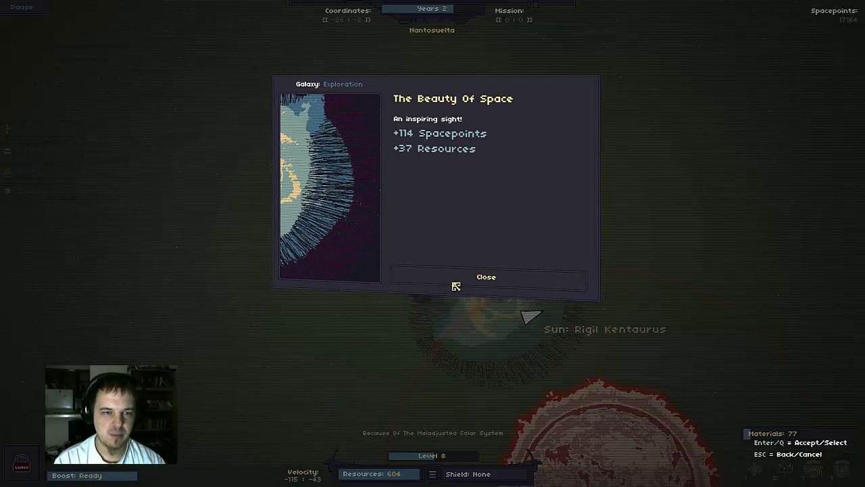
Close The Beauty Of Space report (114 SpacePoints, 37 Resources) and keep flying near Arctic Death
click(487, 276)
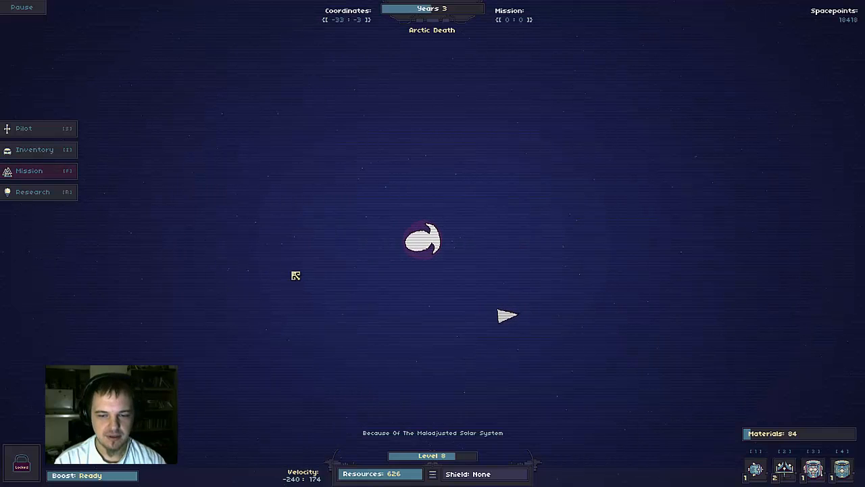
mouse_move(784, 468)
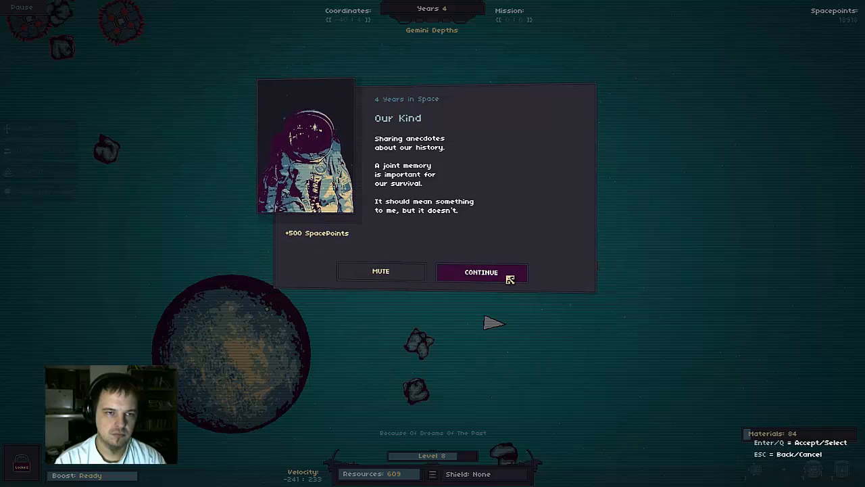
Continue past the Our Kind story entry for four years in space near Gemini Depths
click(481, 272)
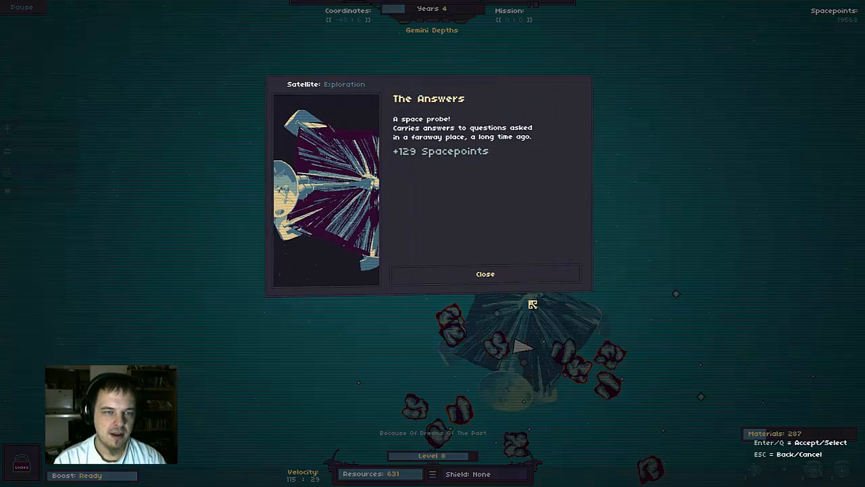
Dismiss The Answers satellite report after collecting its spacepoints
click(484, 273)
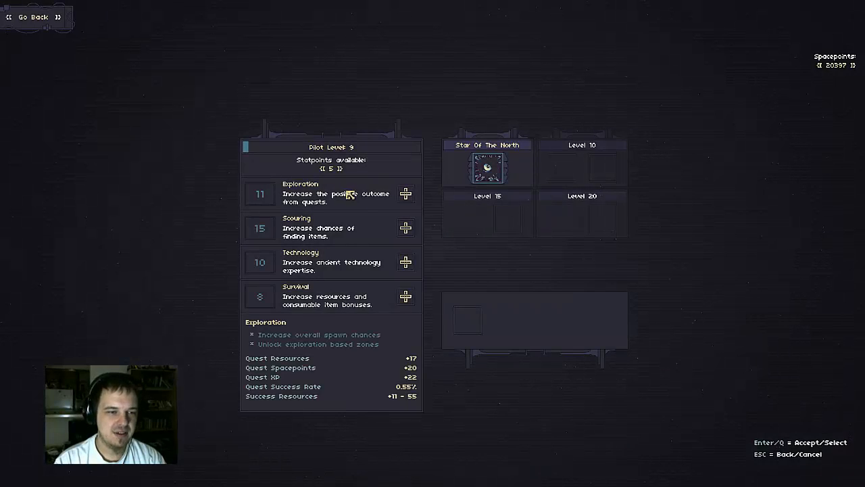
Spend the level 9 statpoints on Survival and Technology, then return to the flight view
click(406, 298)
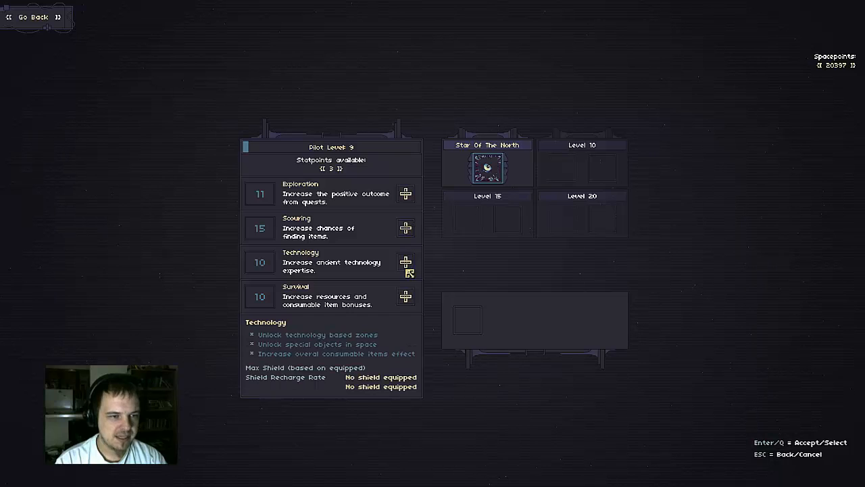
click(405, 262)
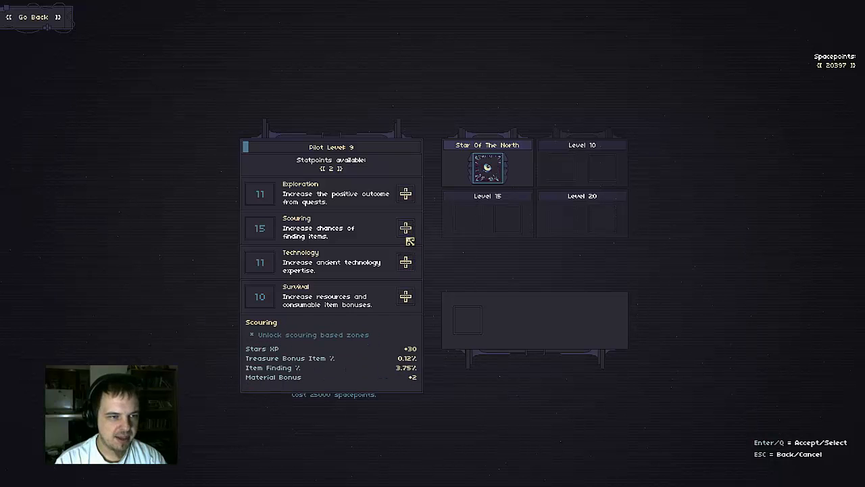
click(406, 296)
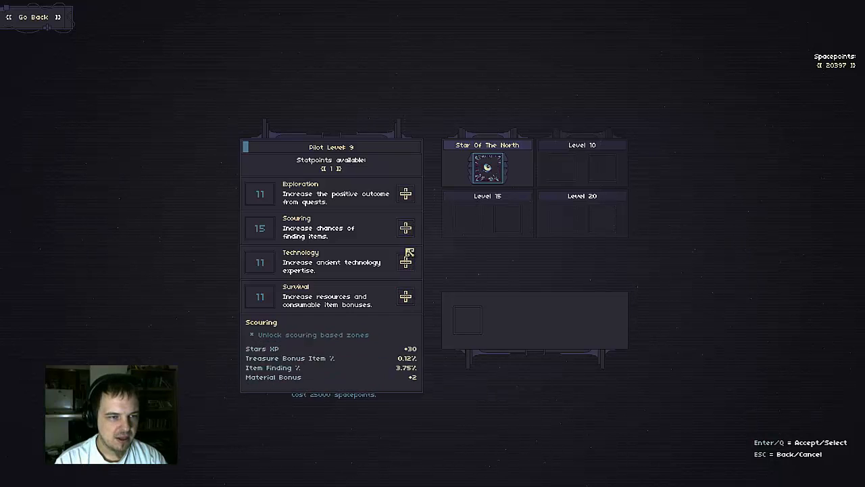
click(406, 227)
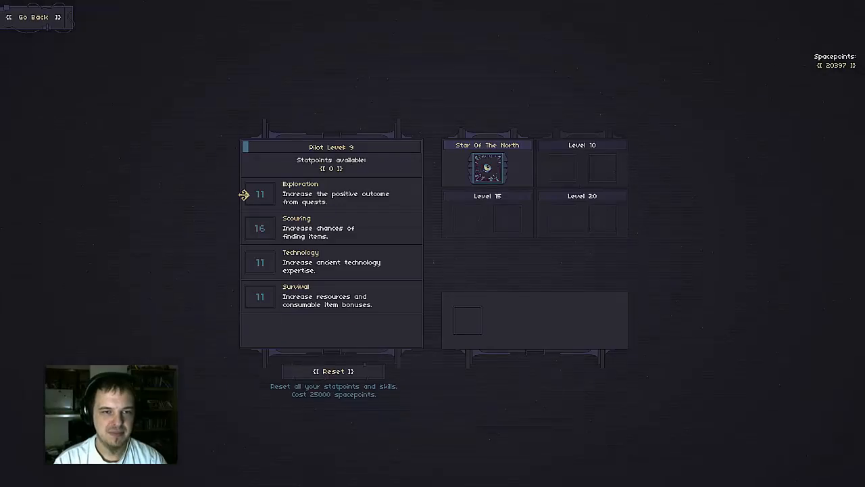
click(29, 16)
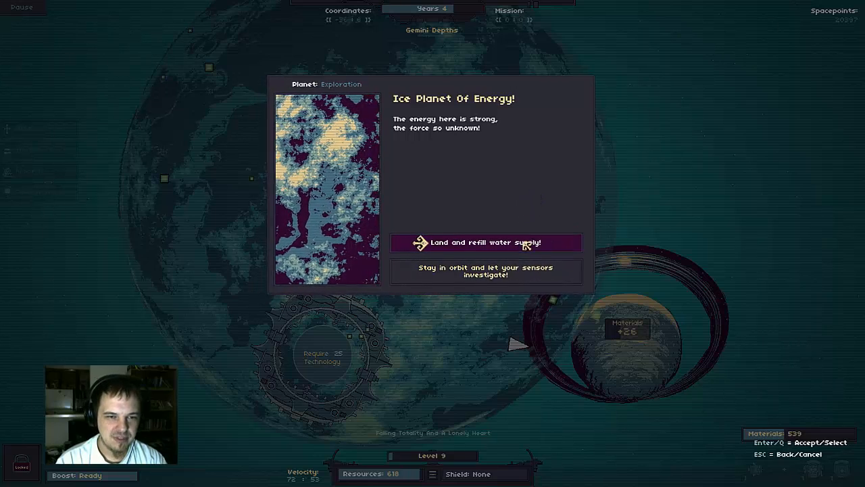
Land and refill the water supply for +167 Resources, then dismiss the result
click(486, 243)
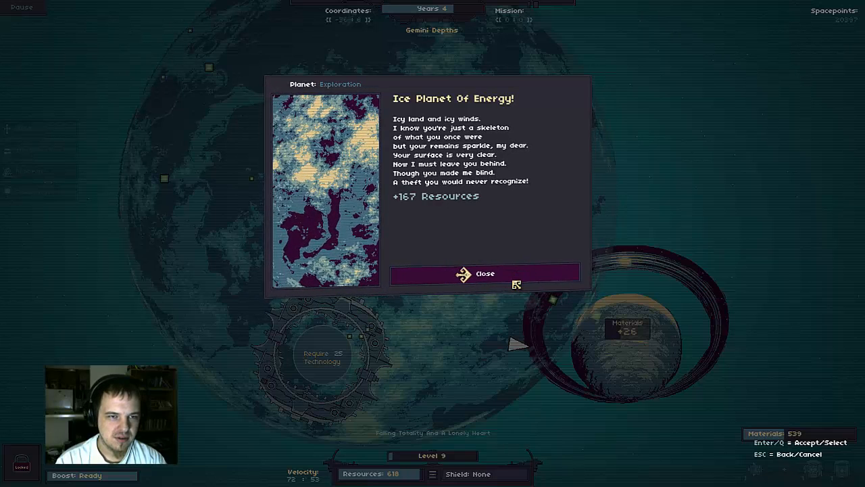
click(485, 273)
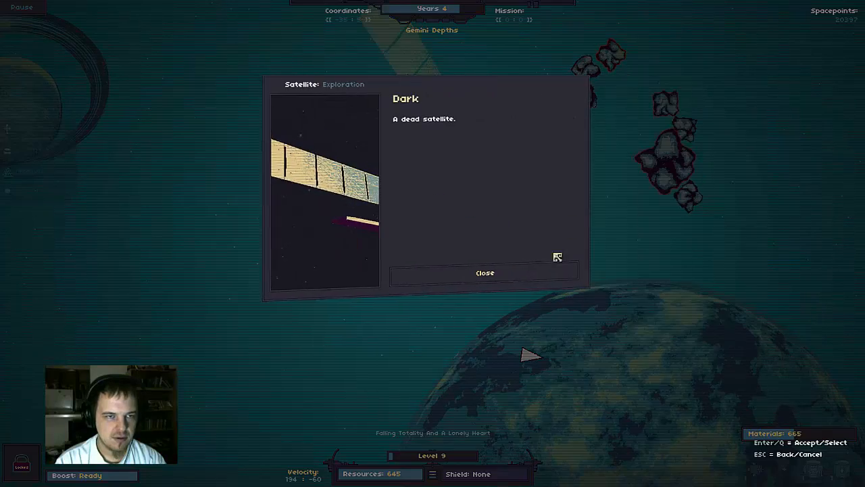
Dismiss both 'Dark' dead-satellite reports to keep flying toward HomeBase
click(484, 273)
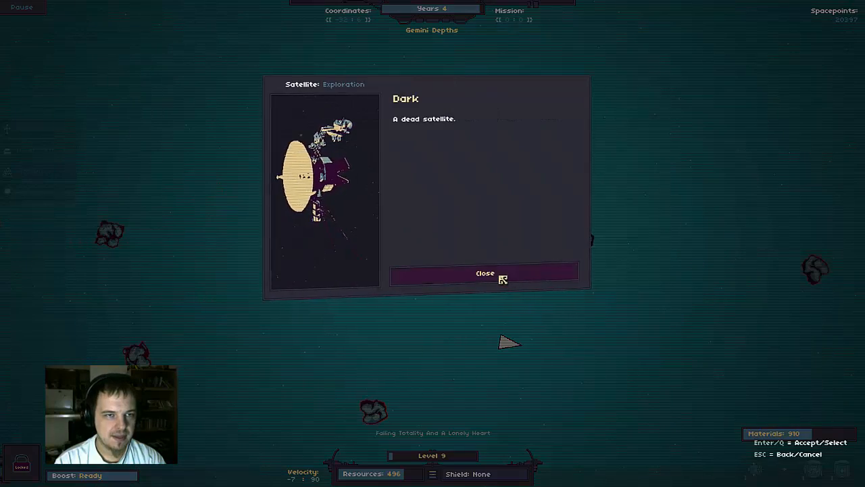
click(484, 273)
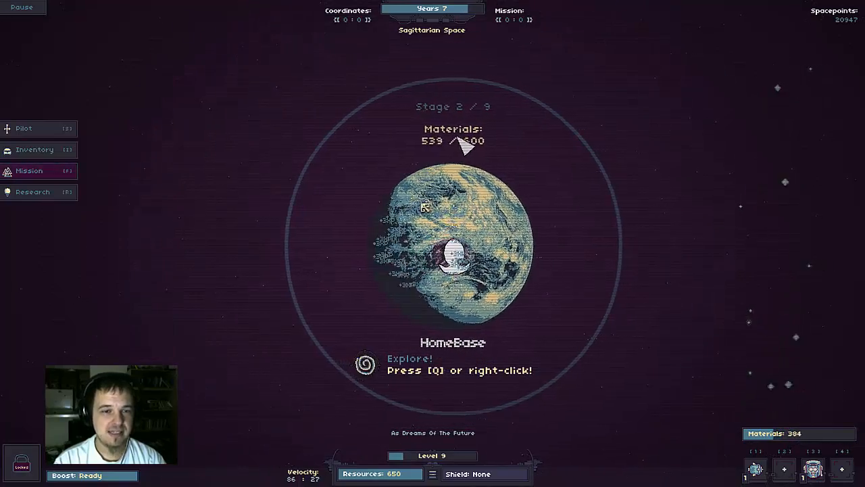
Hand over gathered materials to HomeBase twice, advancing it to Stage 3 of 9
right_click(453, 246)
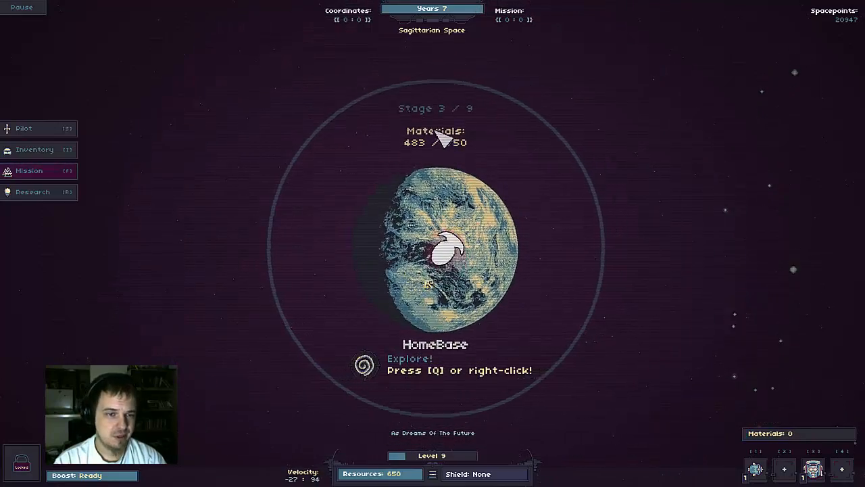
right_click(443, 246)
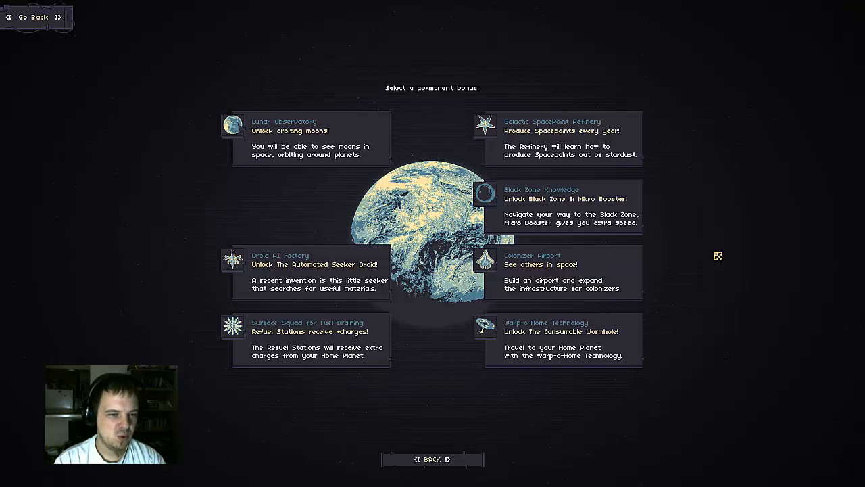
mouse_move(325, 151)
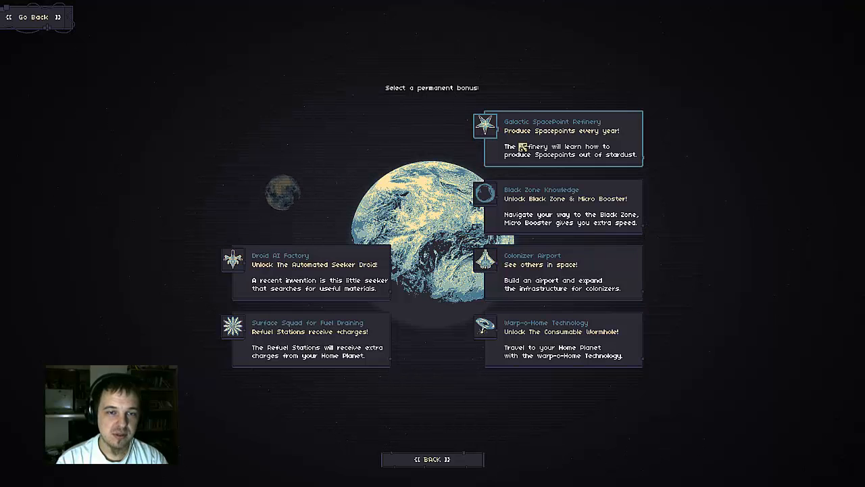
mouse_move(615, 165)
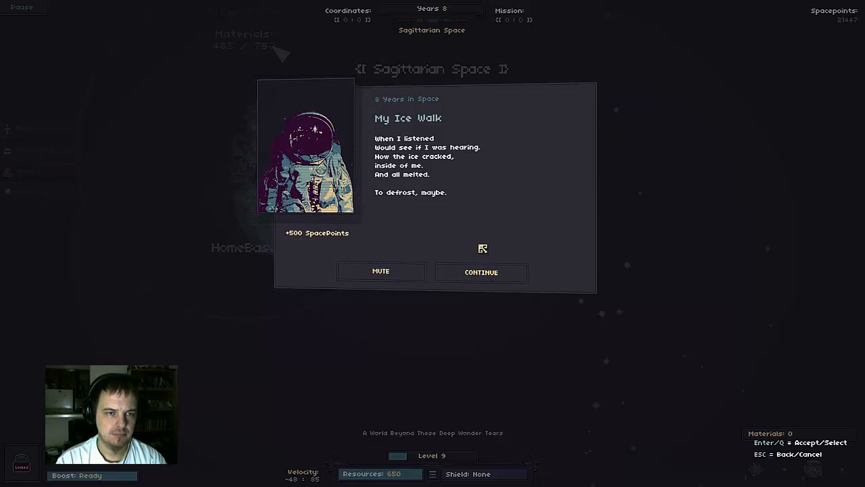
Continue past the My Ice Walk poem, taking the +500 Spacepoints reward
click(481, 271)
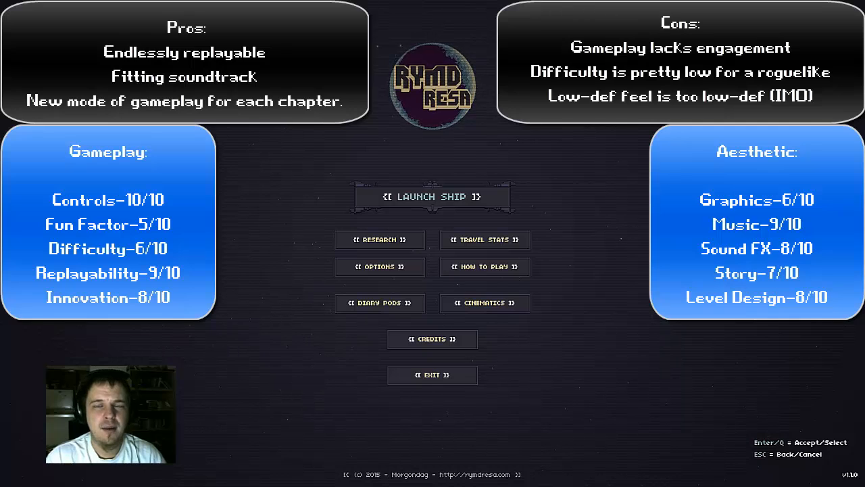
Place the 75/100 total score bubble over the Launch Ship button
click(432, 196)
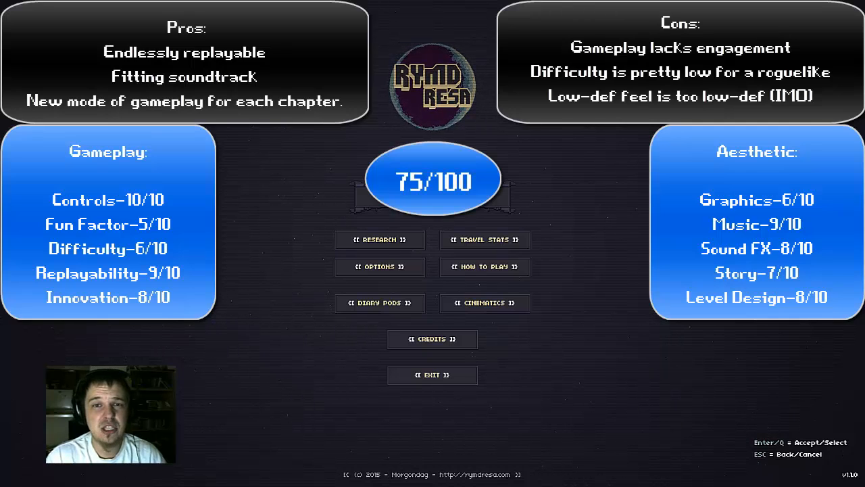